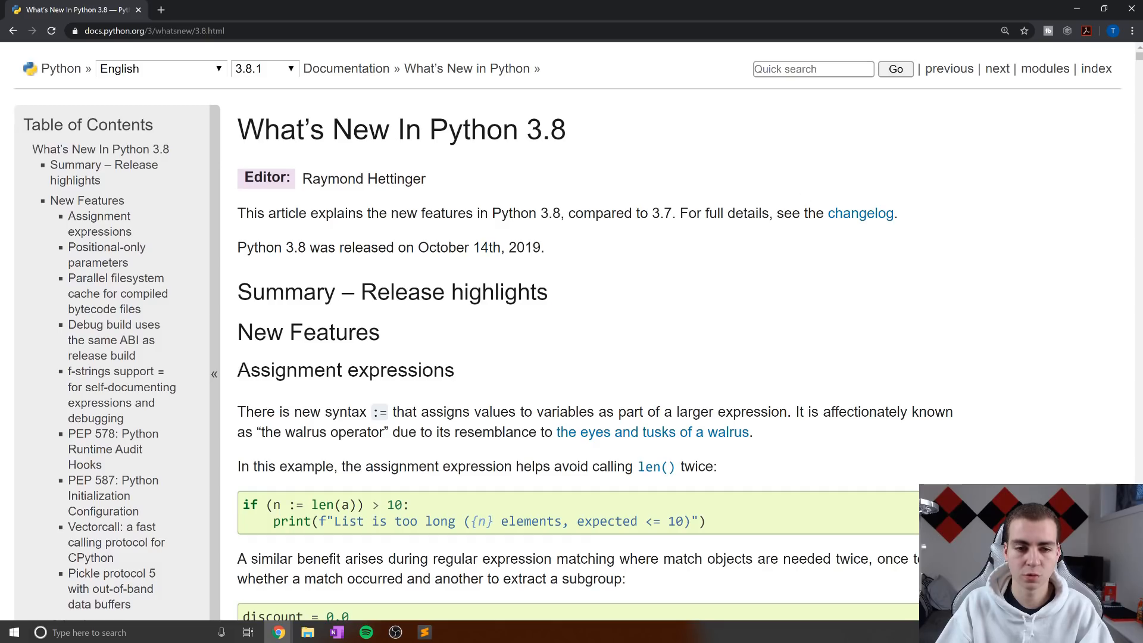
{"action": "mouse_move", "coordinate": [572, 269]}
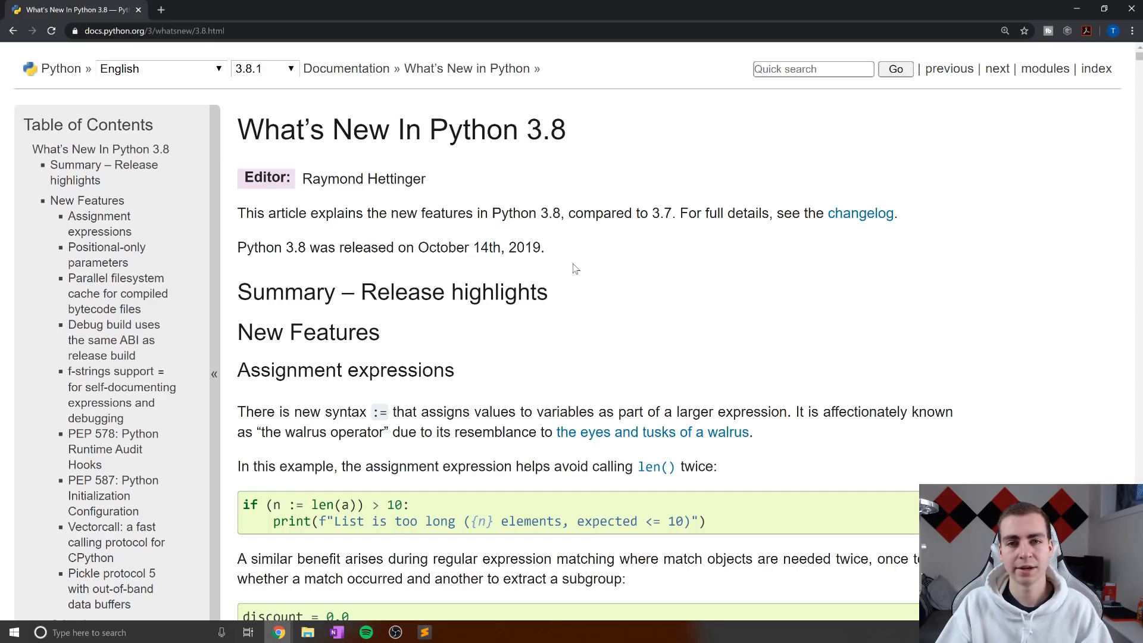
{"action": "mouse_move", "coordinate": [569, 268]}
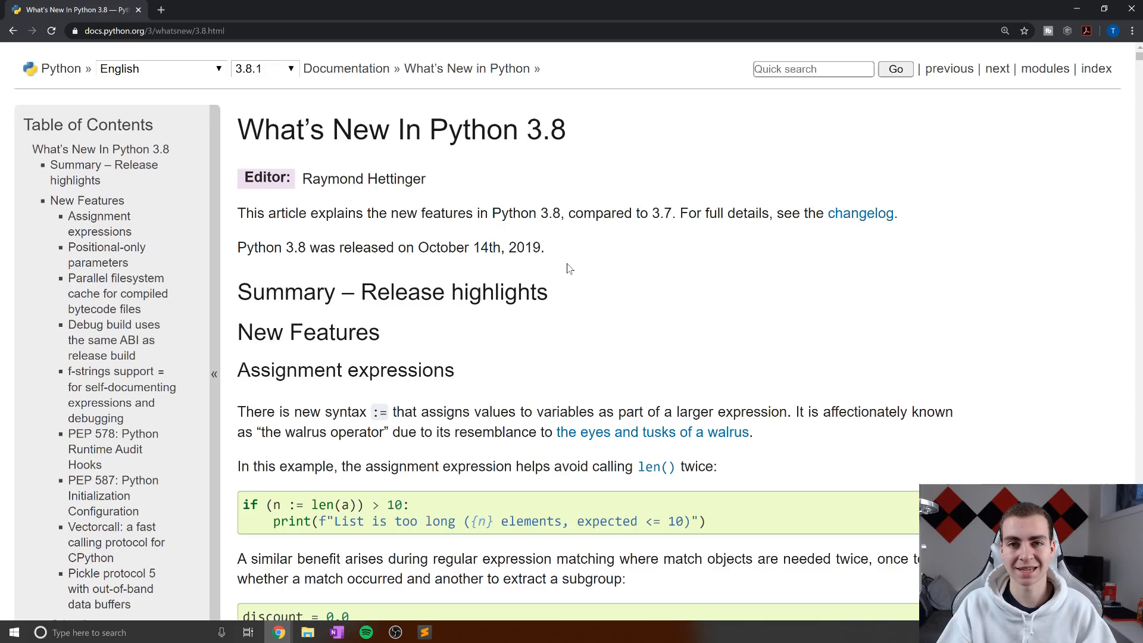
- Scroll the Python 3.8 docs to Assignment expressions and highlight the := walrus syntax
{"action": "scroll", "scroll_direction": "down", "scroll_amount": 3}
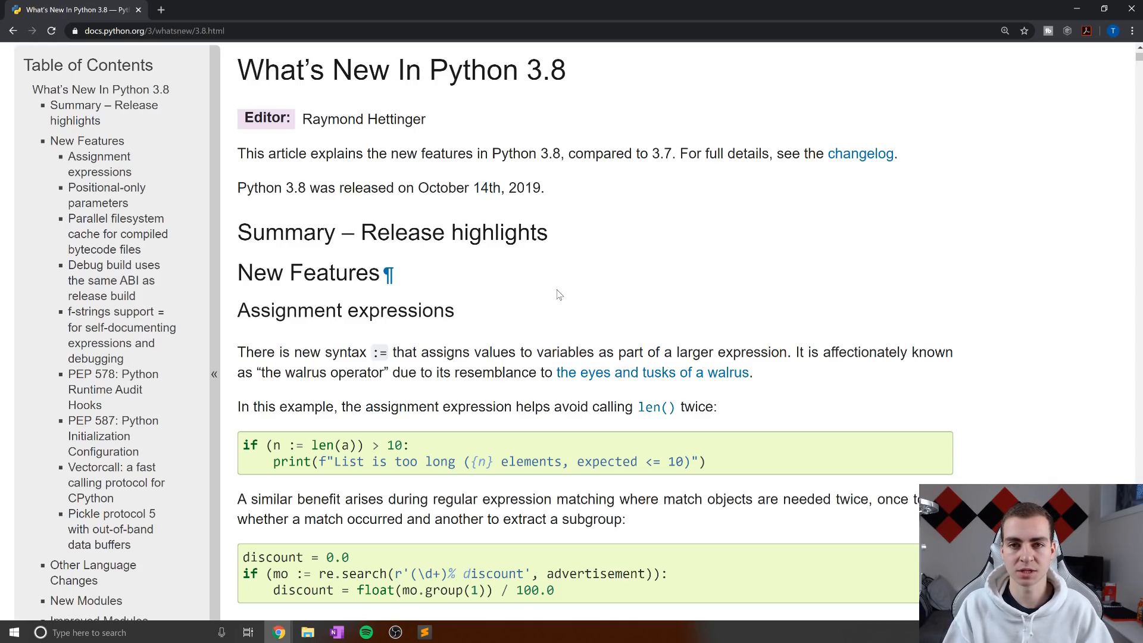
{"action": "scroll", "scroll_direction": "down", "scroll_amount": 3}
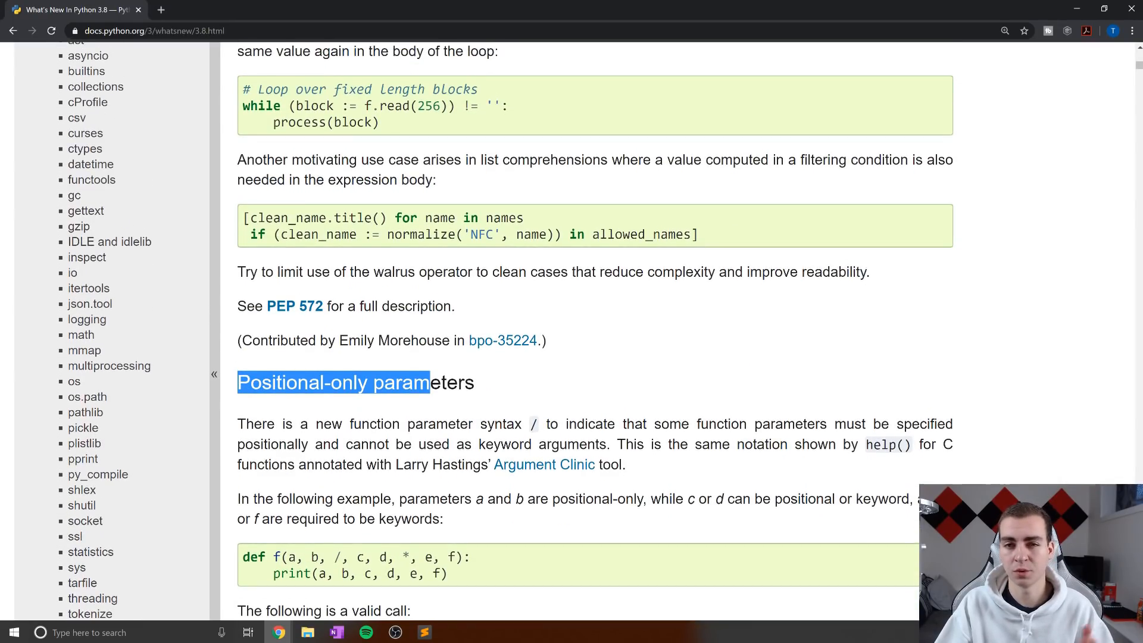
{"action": "scroll", "scroll_direction": "up", "scroll_amount": 3}
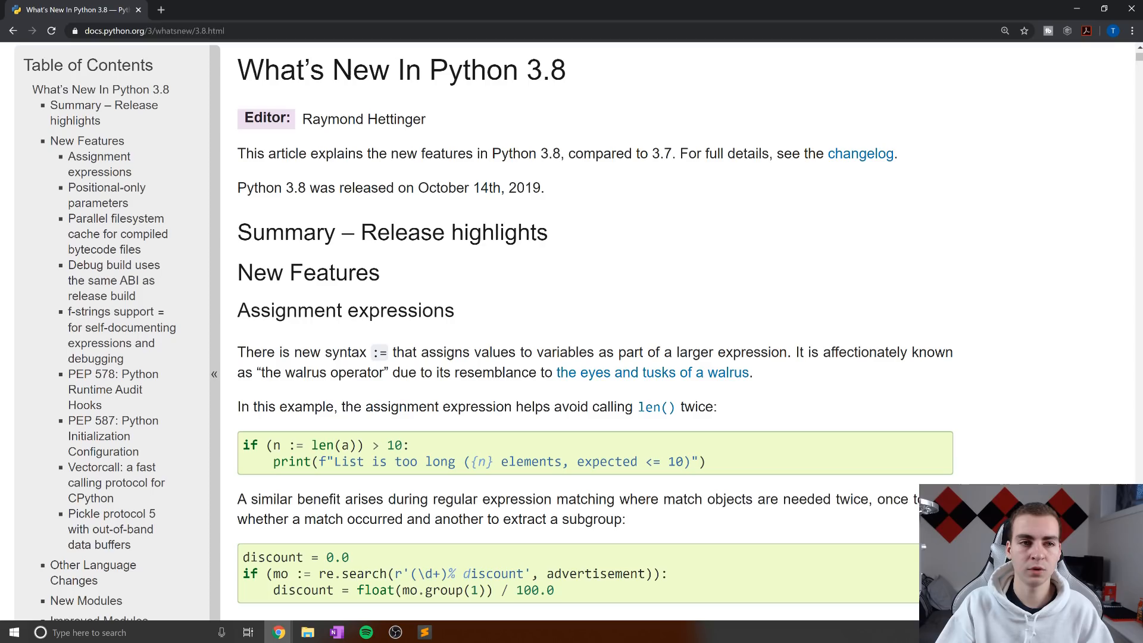
{"action": "left_click", "coordinate": [146, 31]}
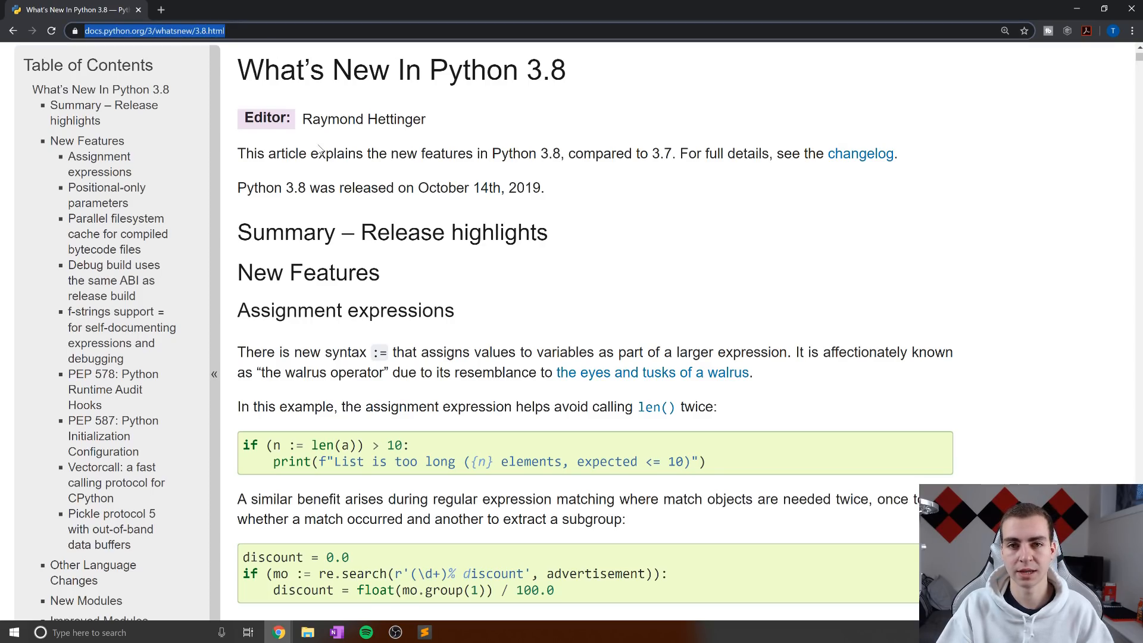
{"action": "scroll", "scroll_direction": "down", "scroll_amount": 3}
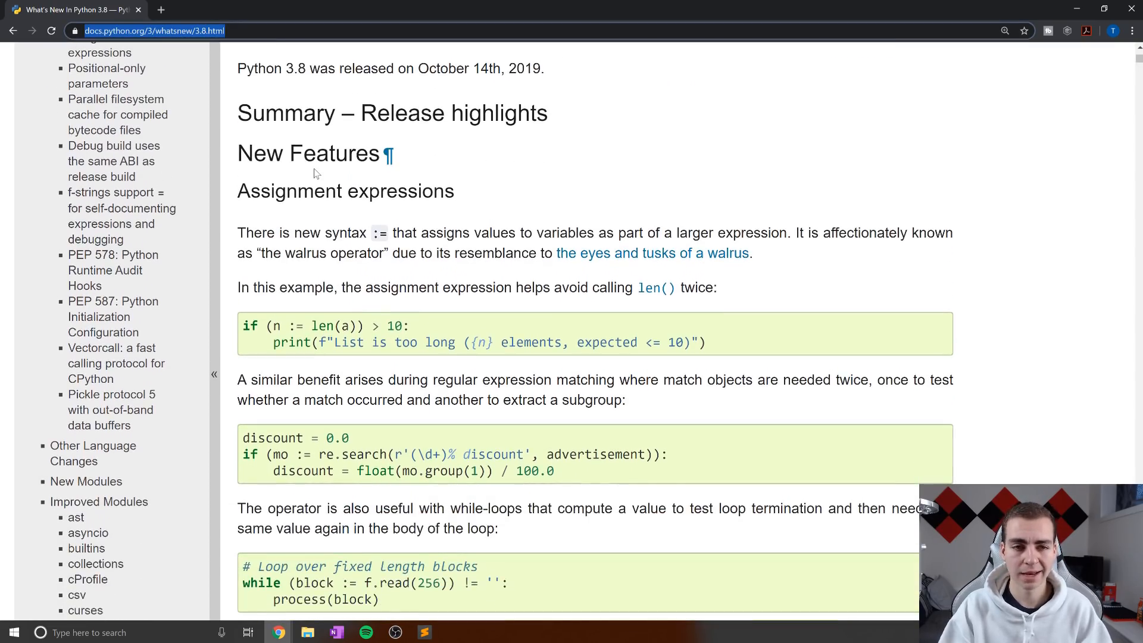
{"action": "scroll", "scroll_direction": "down", "scroll_amount": 3}
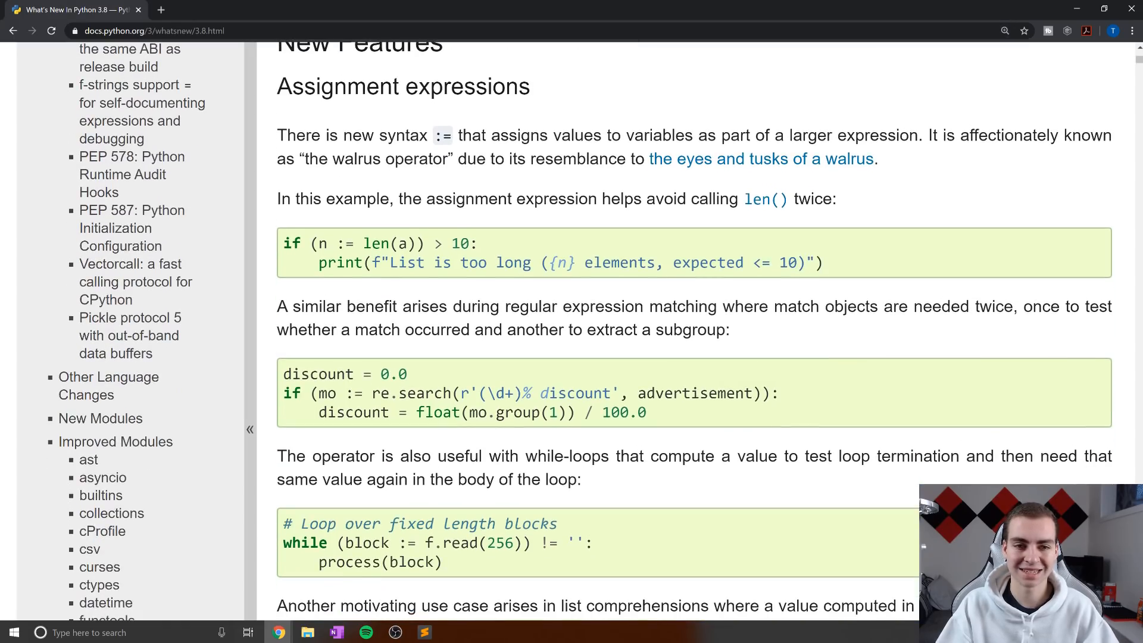
{"action": "double_click", "coordinate": [442, 135]}
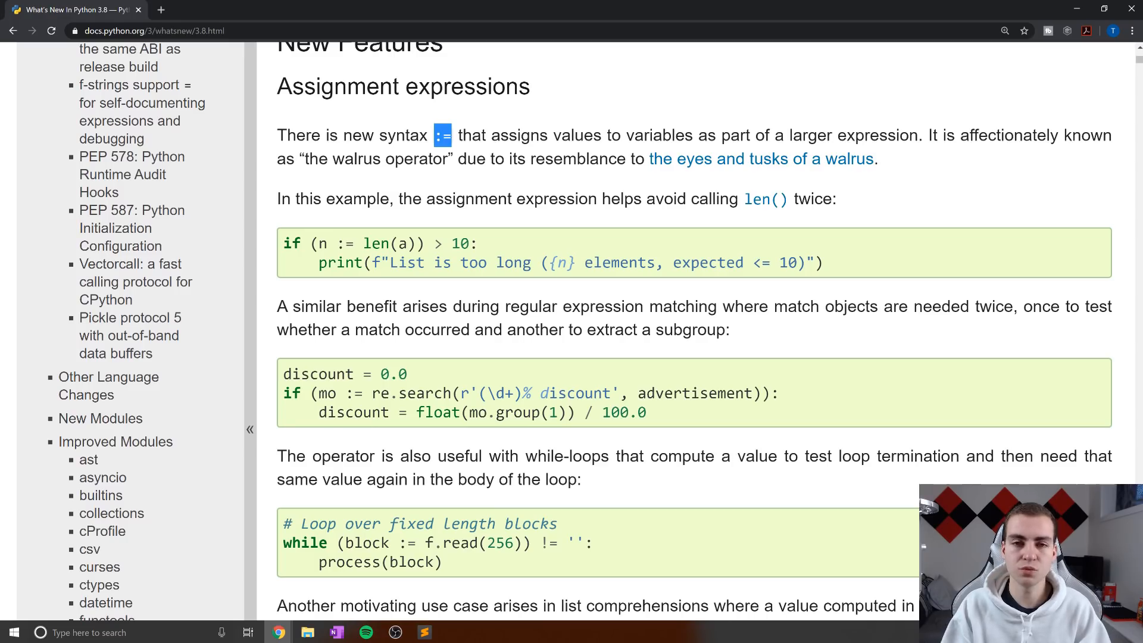
{"action": "mouse_move", "coordinate": [390, 213]}
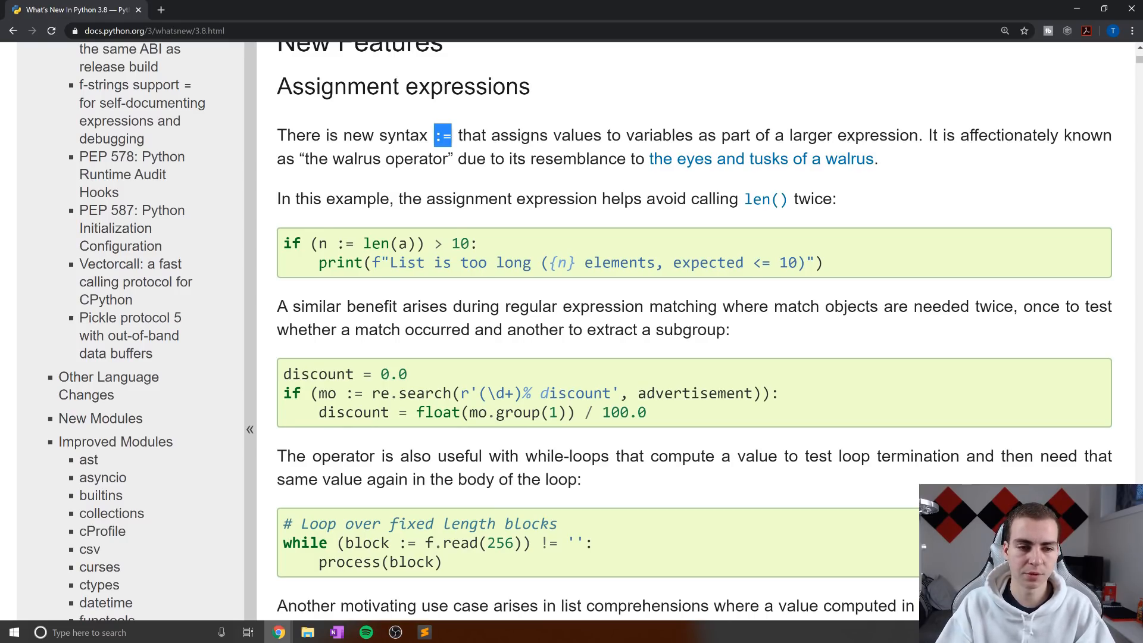
{"action": "left_click_drag", "start_coordinate": [309, 242], "coordinate": [399, 243]}
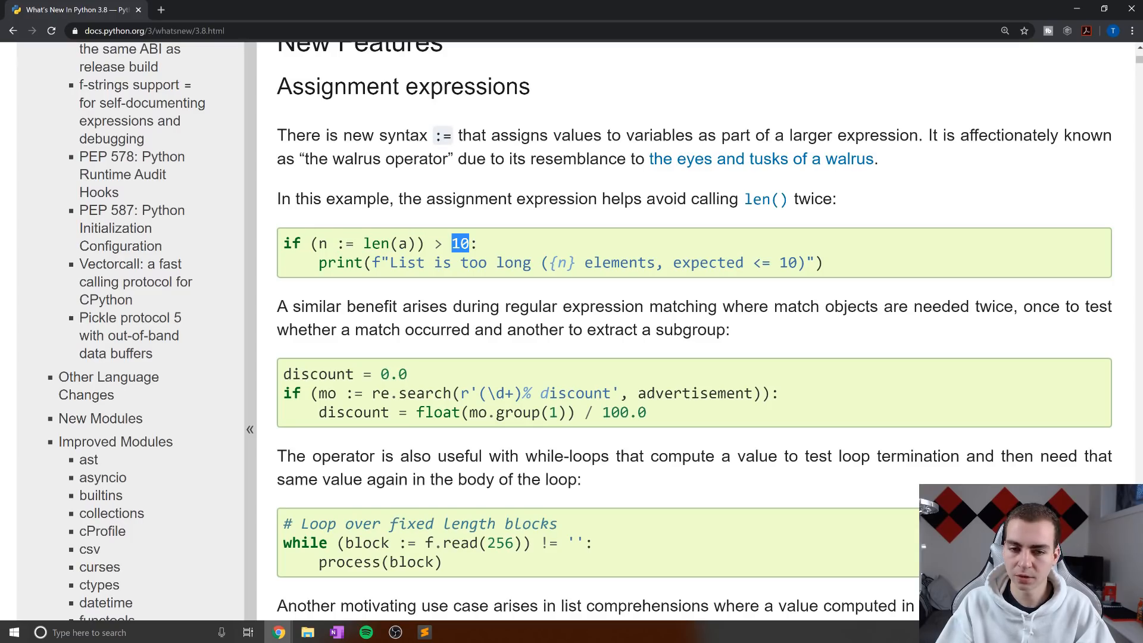
{"action": "left_click_drag", "start_coordinate": [460, 243], "coordinate": [627, 263]}
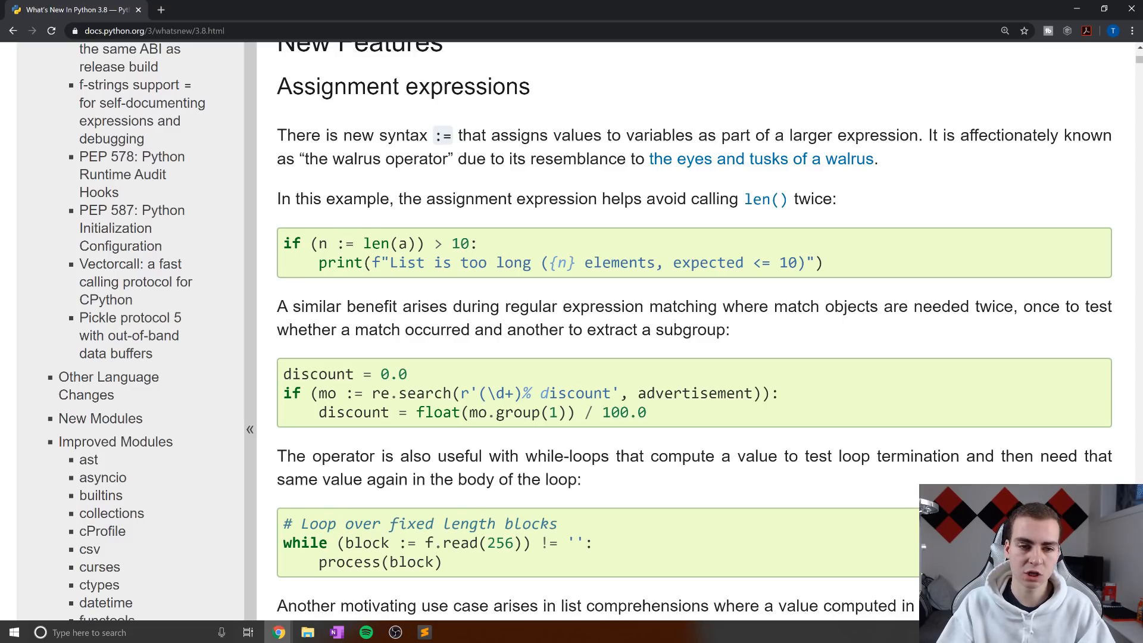
{"action": "double_click", "coordinate": [377, 244]}
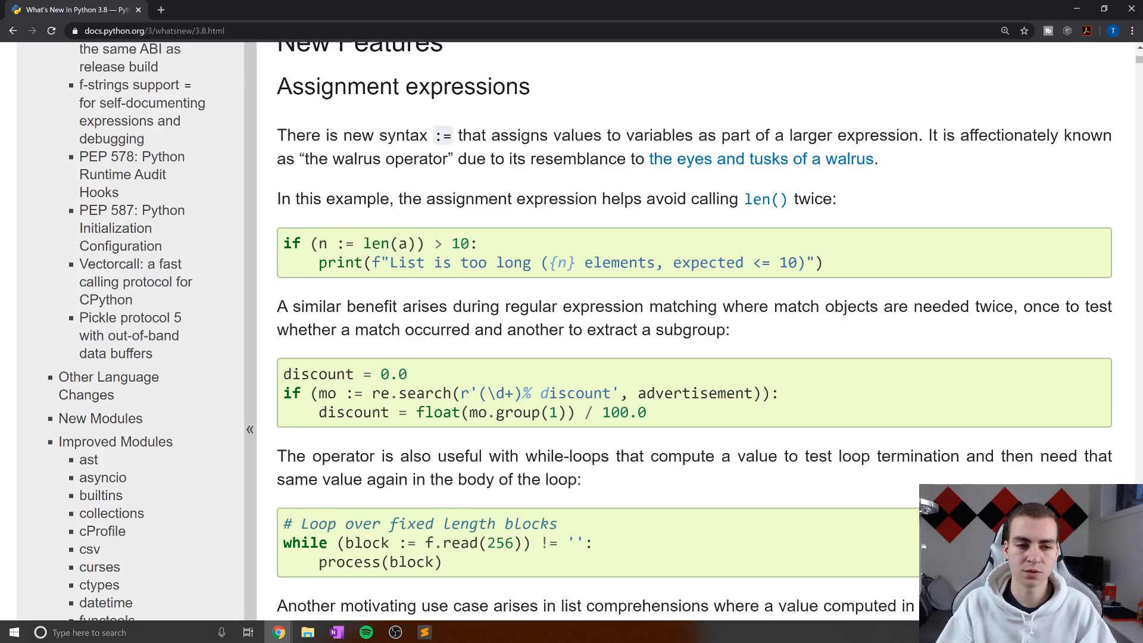
{"action": "left_click_drag", "start_coordinate": [309, 243], "coordinate": [431, 243]}
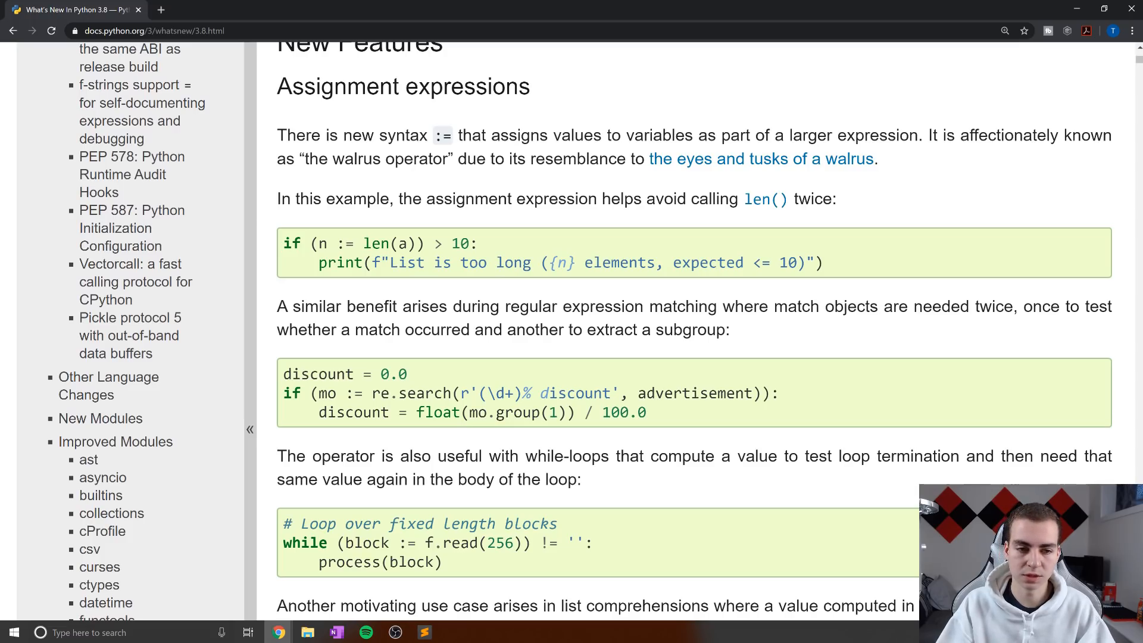
{"action": "double_click", "coordinate": [344, 243]}
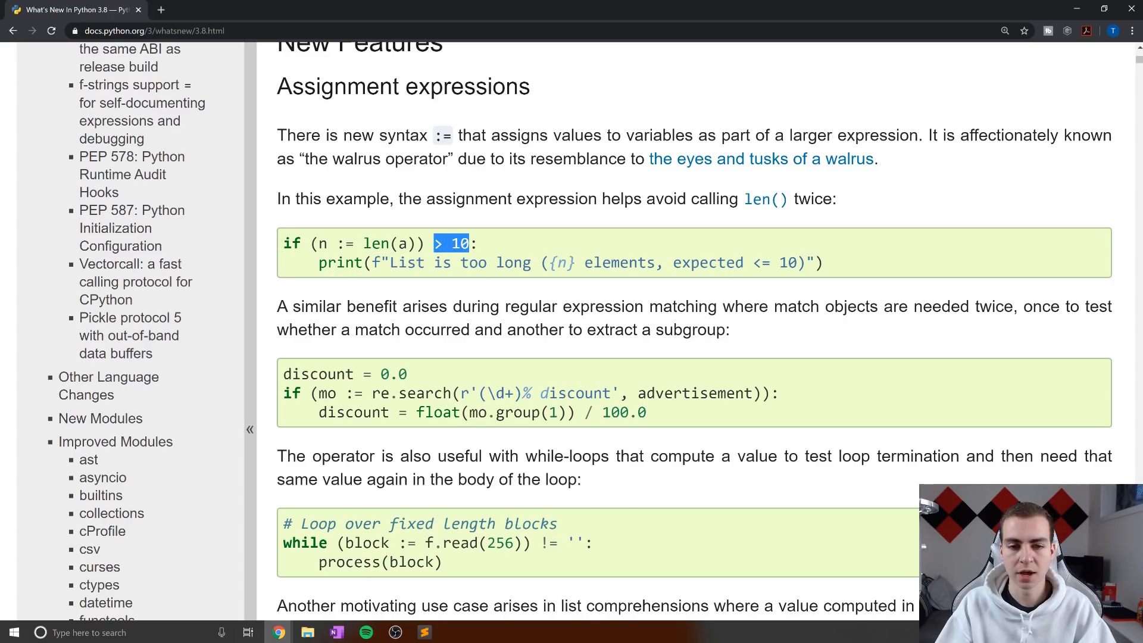
{"action": "double_click", "coordinate": [336, 263]}
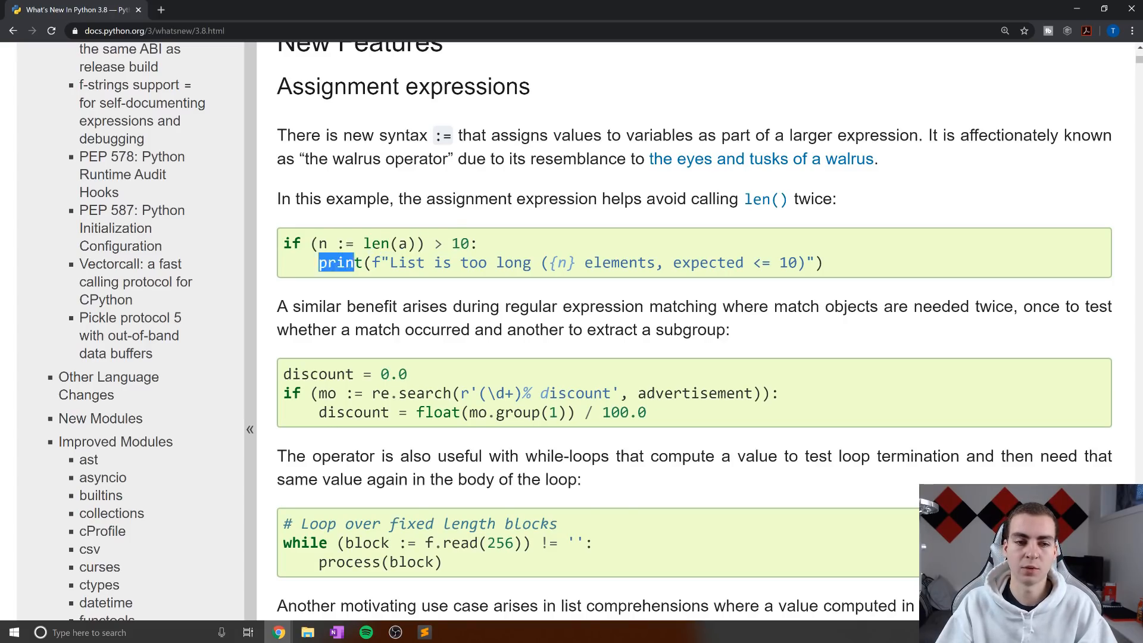
{"action": "left_click_drag", "start_coordinate": [335, 262], "coordinate": [822, 262]}
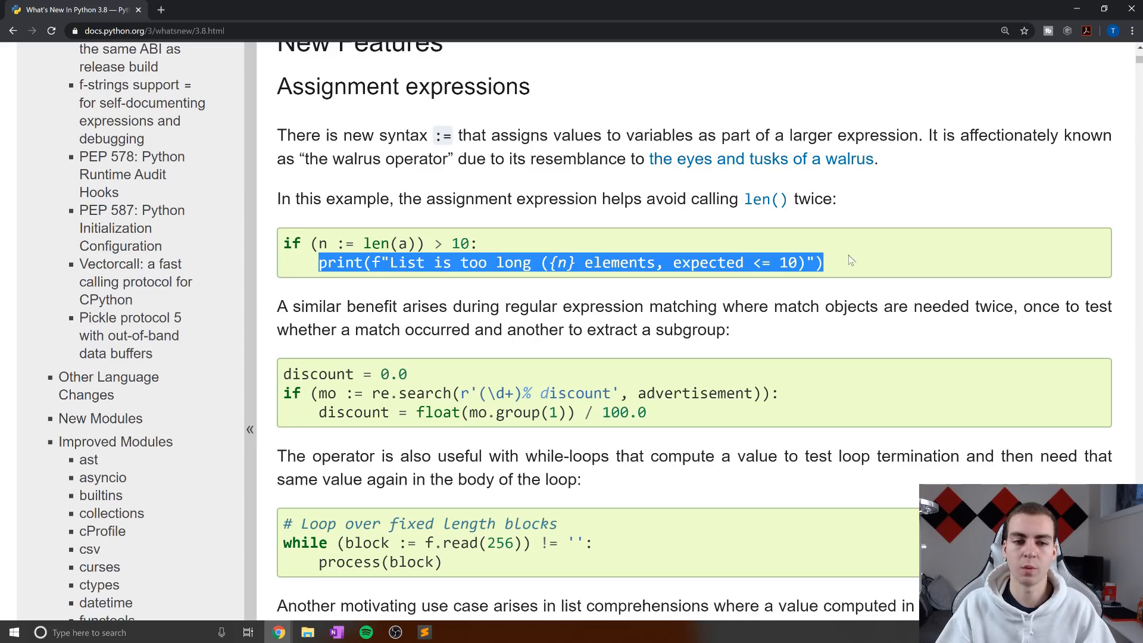
{"action": "mouse_move", "coordinate": [636, 288]}
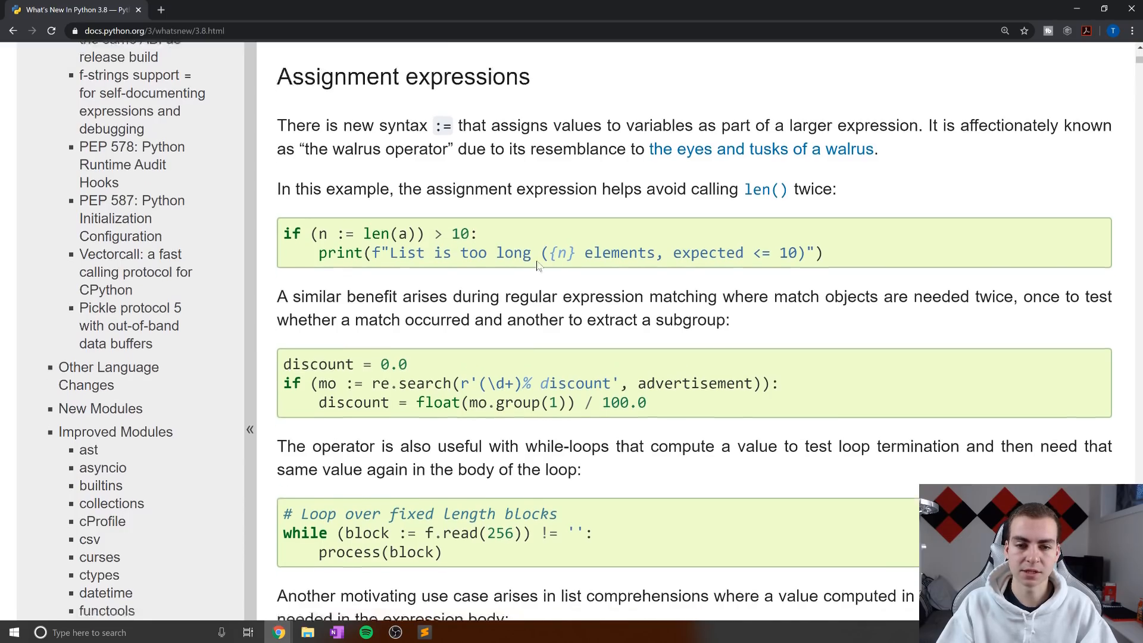
{"action": "scroll", "scroll_direction": "down", "scroll_amount": 3}
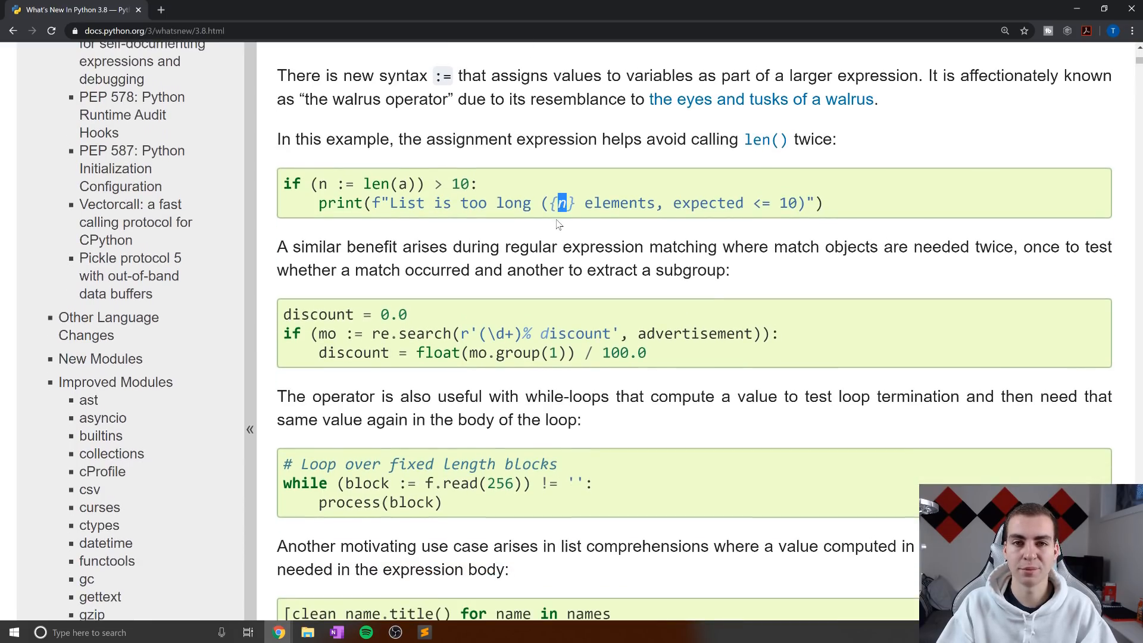
{"action": "mouse_move", "coordinate": [389, 178]}
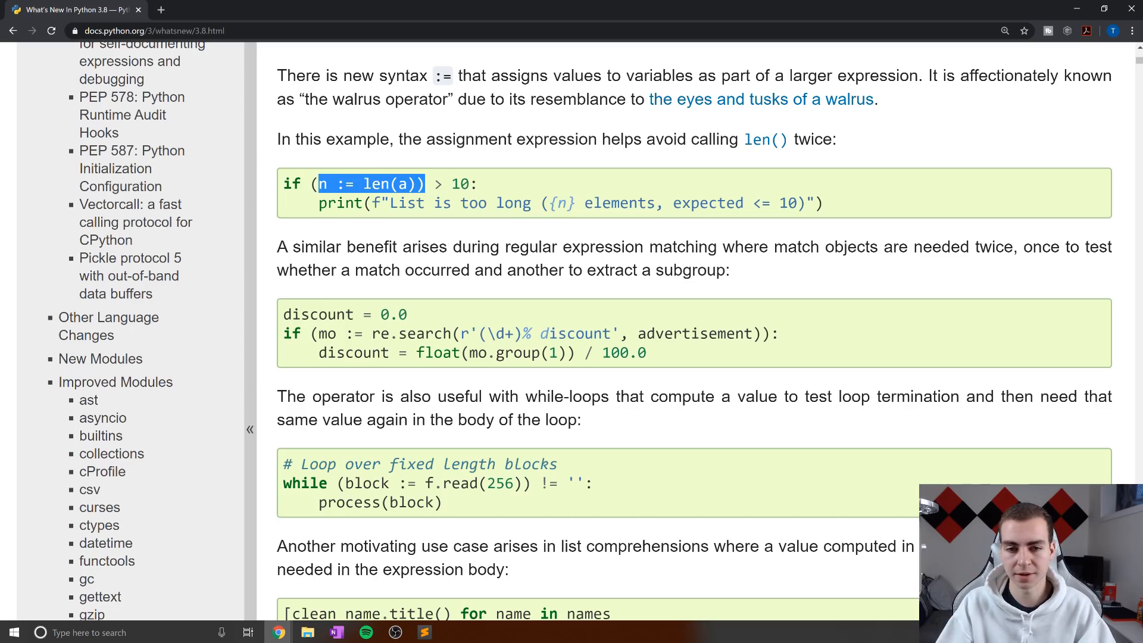
{"action": "scroll", "scroll_direction": "down", "scroll_amount": 3}
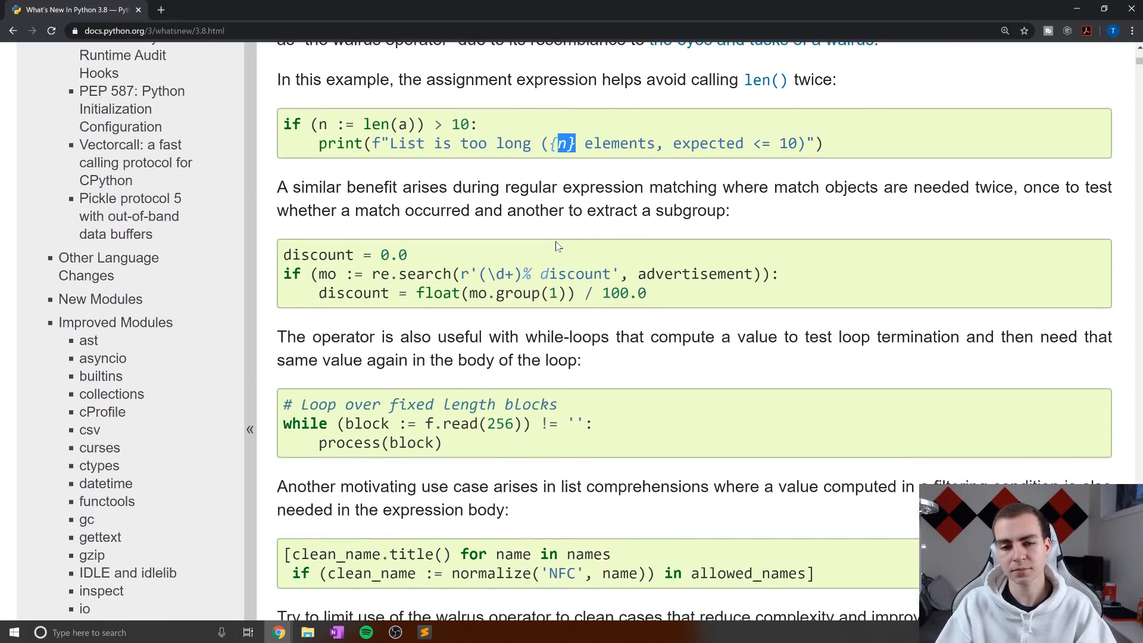
{"action": "scroll", "scroll_direction": "down", "scroll_amount": 3}
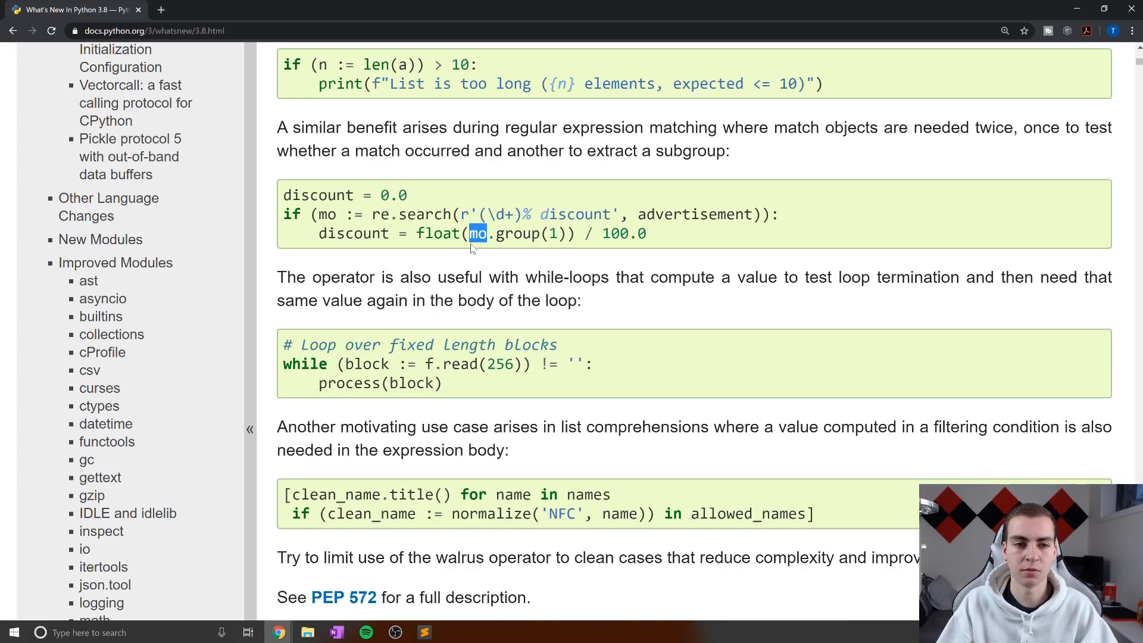
{"action": "scroll", "scroll_direction": "down", "scroll_amount": 3}
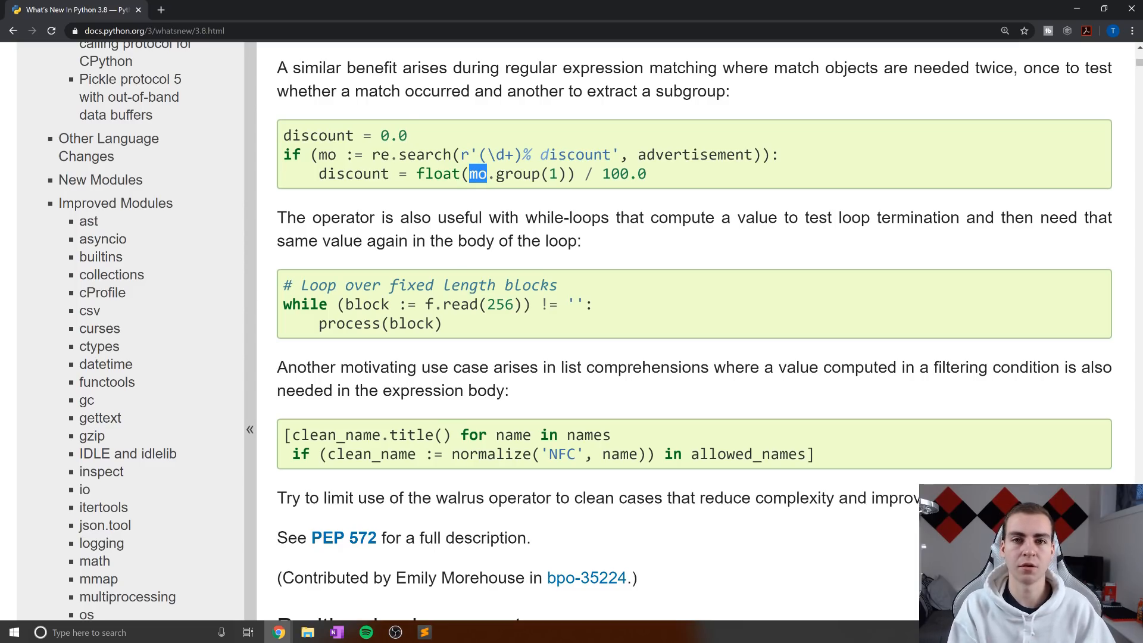
{"action": "scroll", "scroll_direction": "down", "scroll_amount": 3}
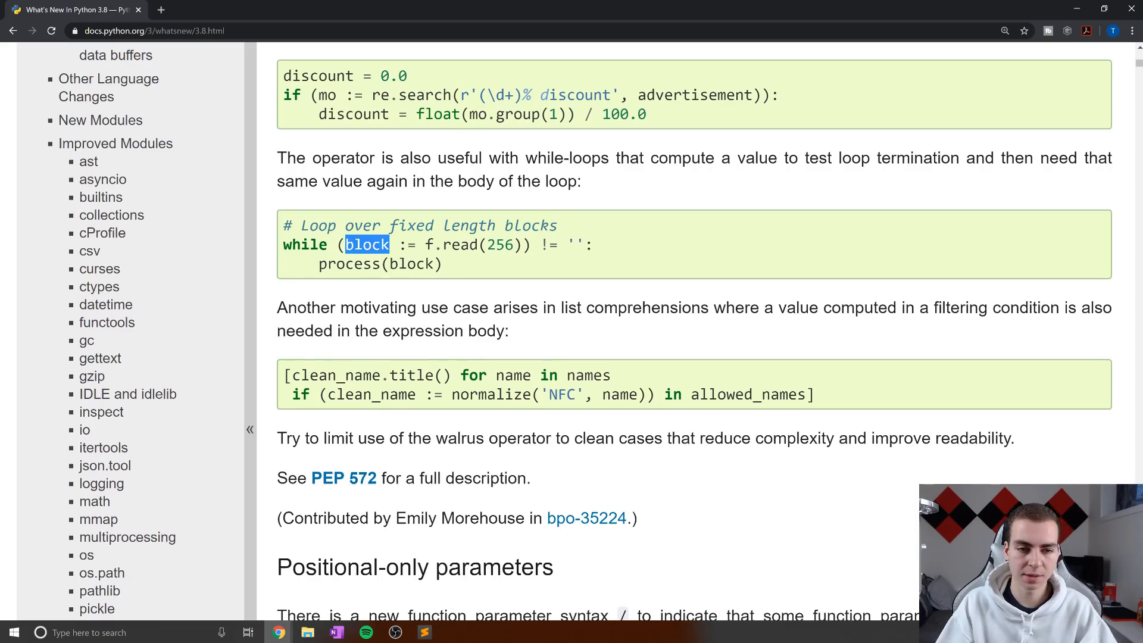
{"action": "mouse_move", "coordinate": [447, 282]}
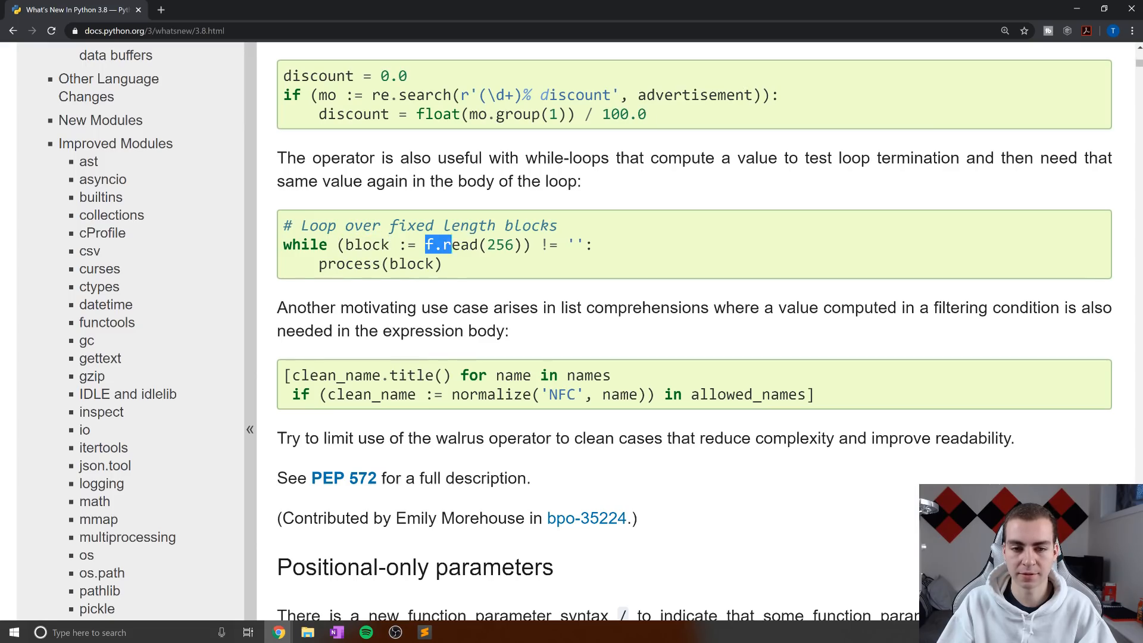
{"action": "scroll", "scroll_direction": "down", "scroll_amount": 3}
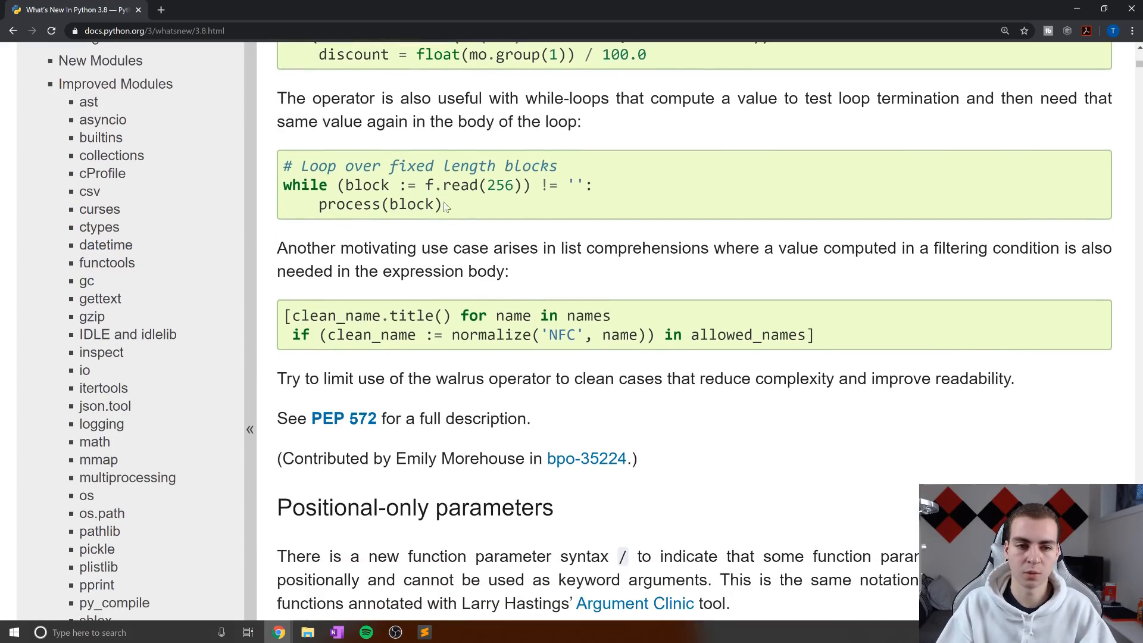
{"action": "double_click", "coordinate": [380, 204]}
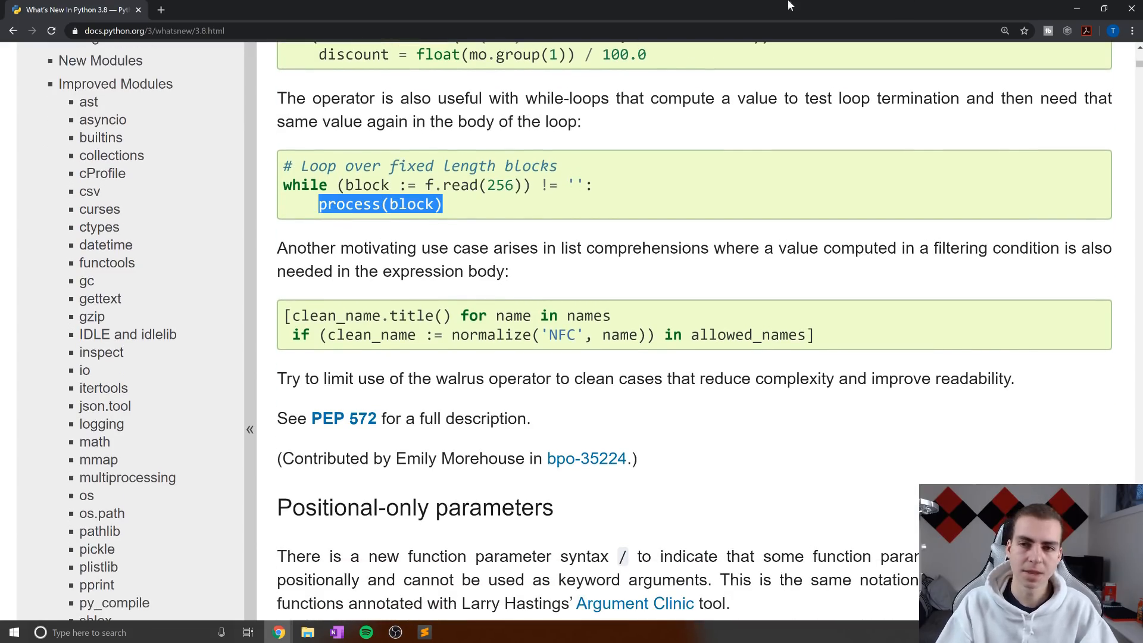
{"action": "left_click", "coordinate": [423, 632]}
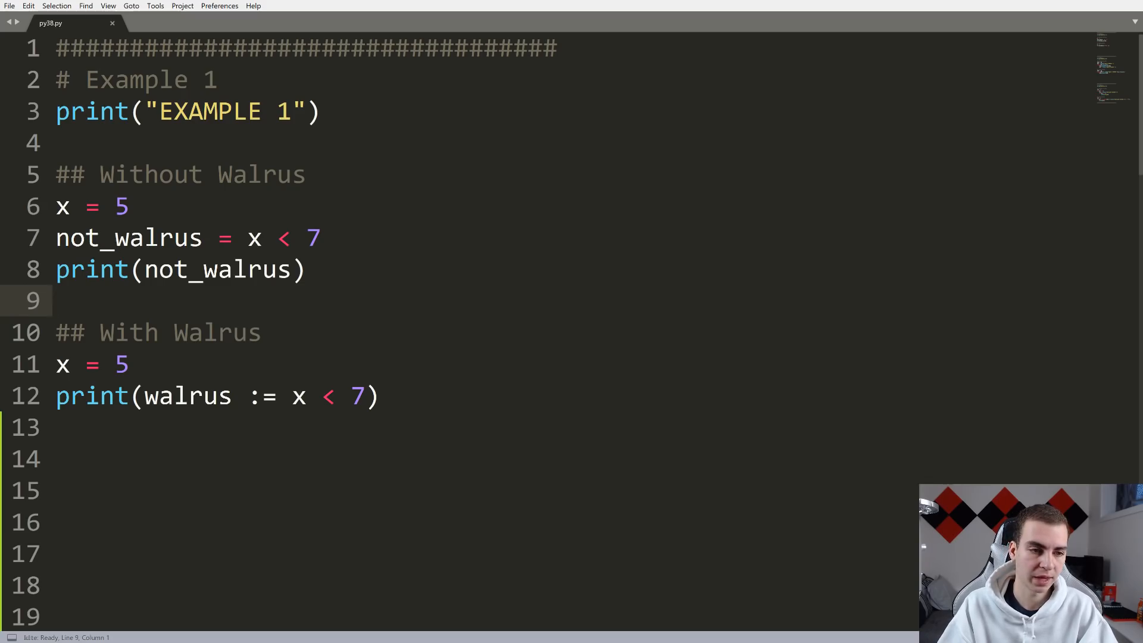
- Highlight x < 7 on line 12 and type a print(walrus) call on line 13
{"action": "double_click", "coordinate": [128, 238]}
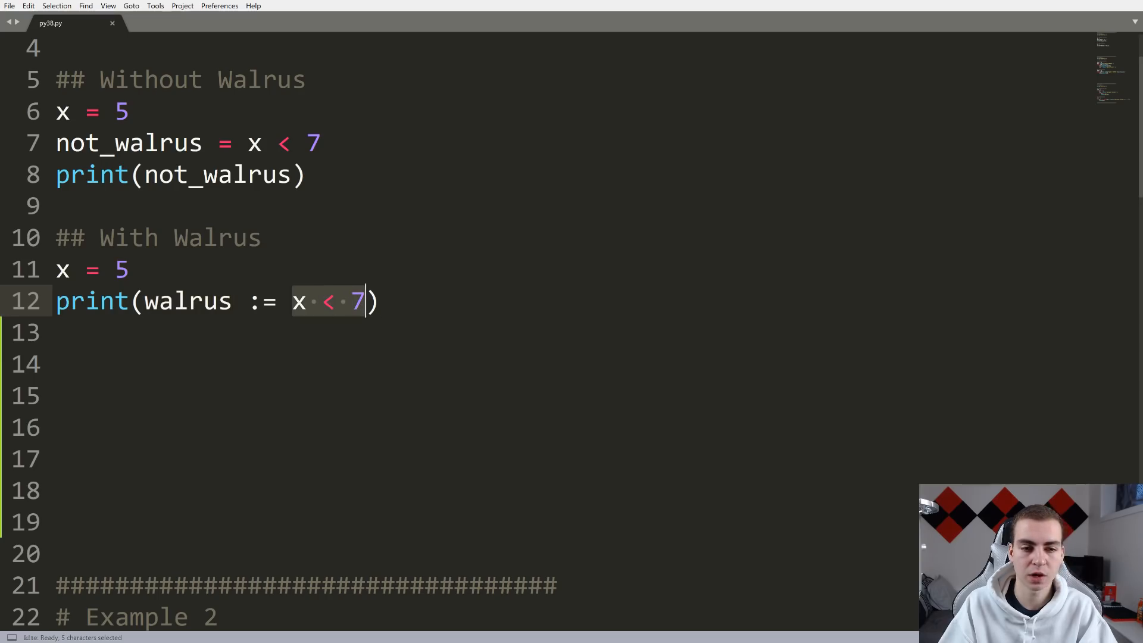
{"action": "mouse_move", "coordinate": [322, 314]}
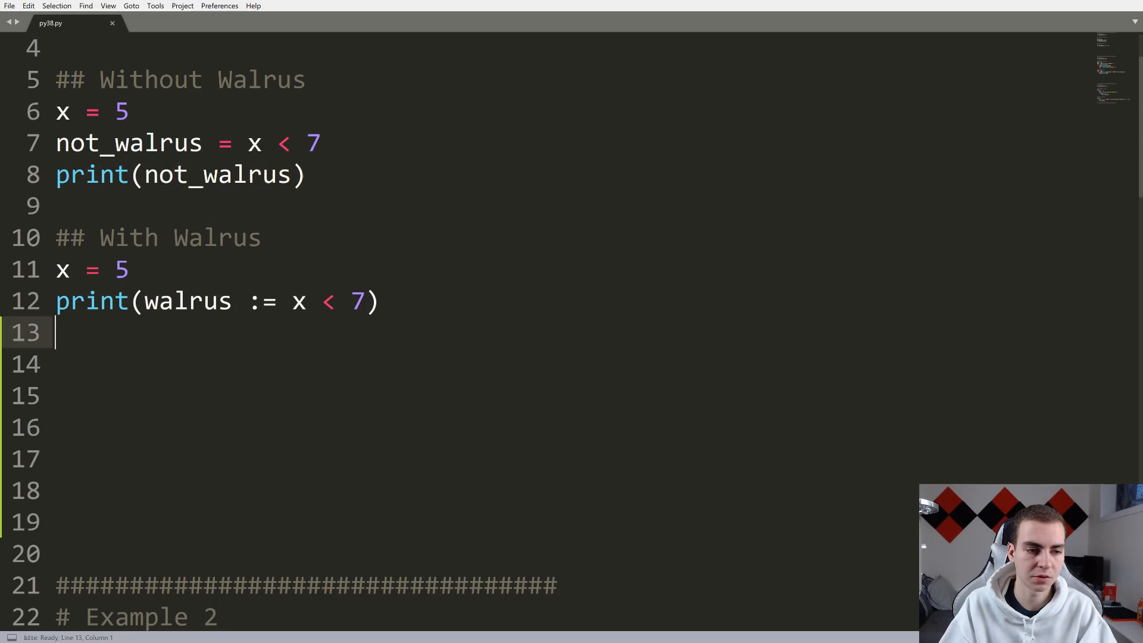
{"action": "type", "text": "print("}
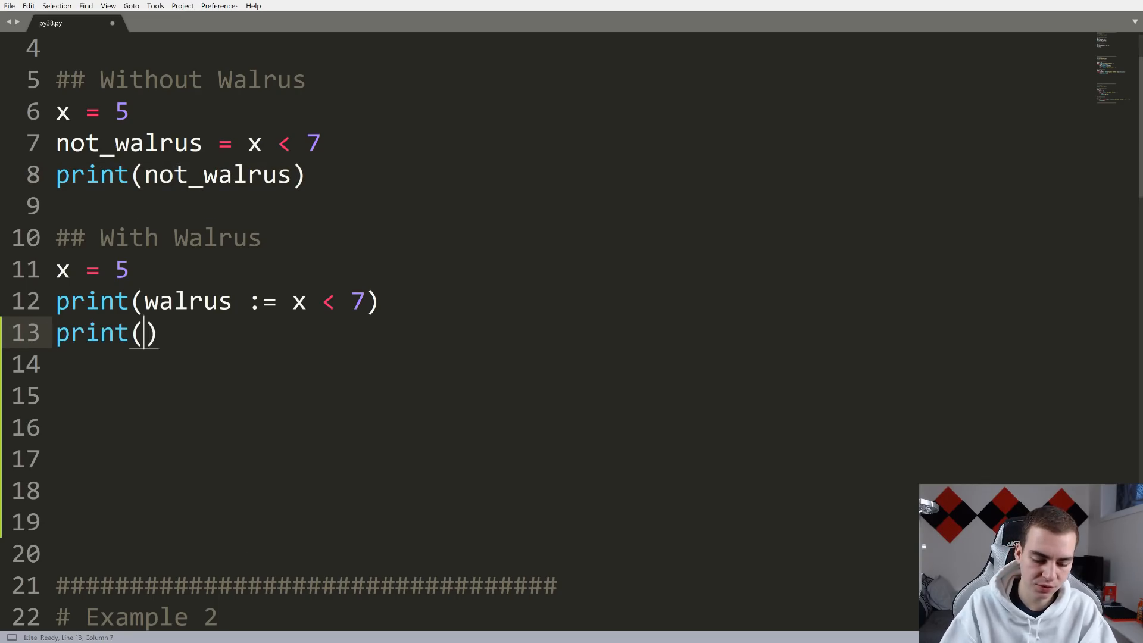
{"action": "type", "text": "walrus"}
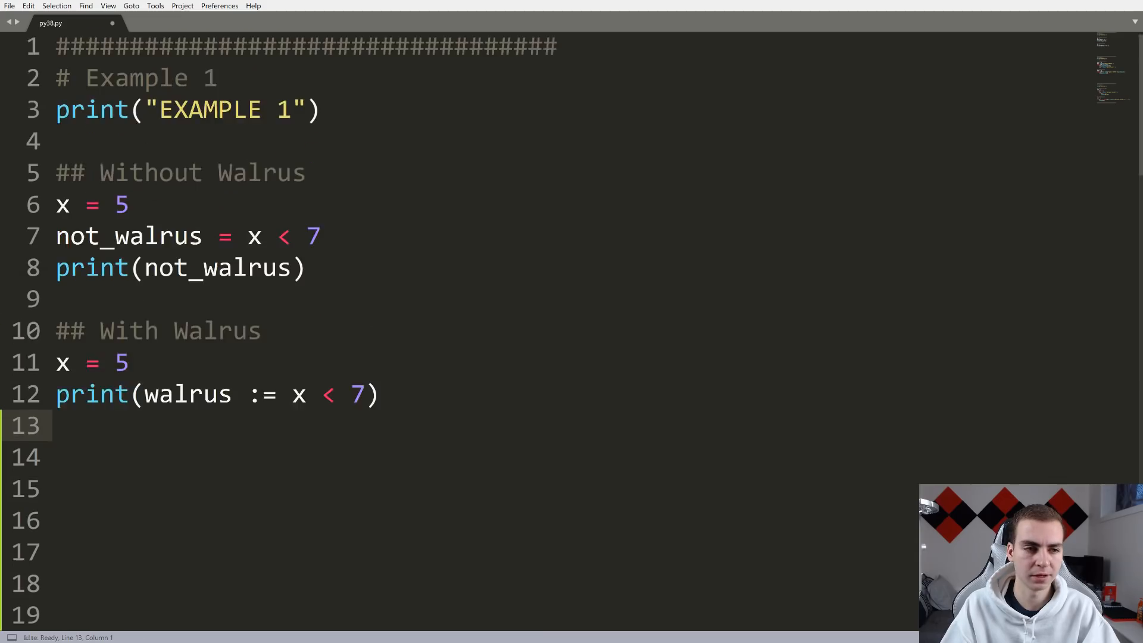
- Highlight the repeated input line 30 and the walrus while loop in Example 2
{"action": "scroll", "scroll_direction": "down", "scroll_amount": 3}
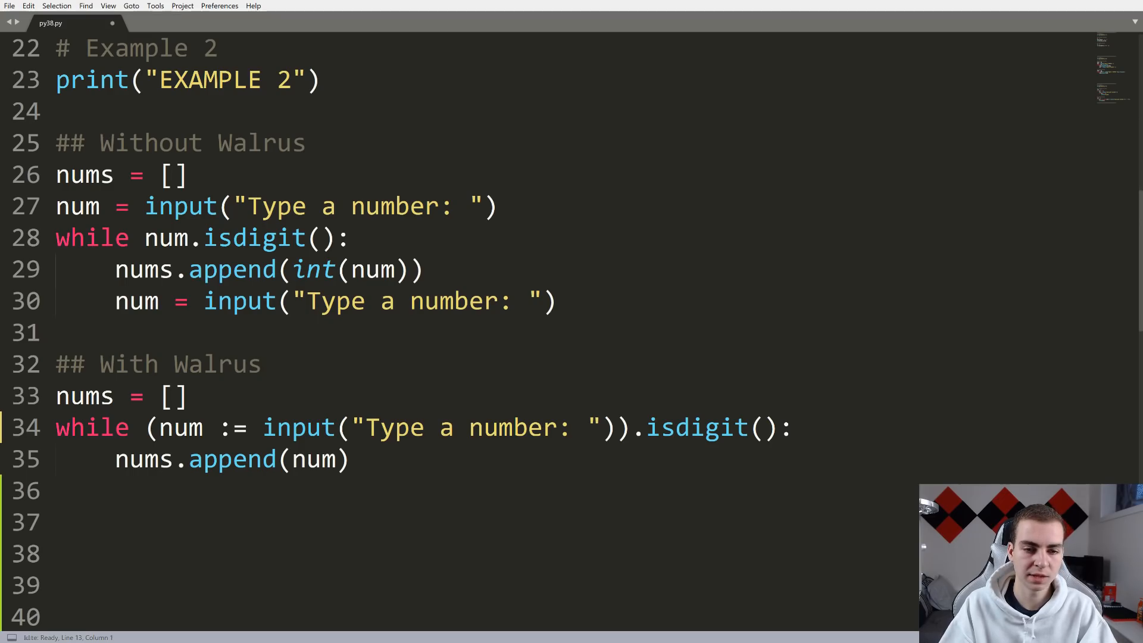
{"action": "left_click_drag", "start_coordinate": [56, 174], "coordinate": [554, 301]}
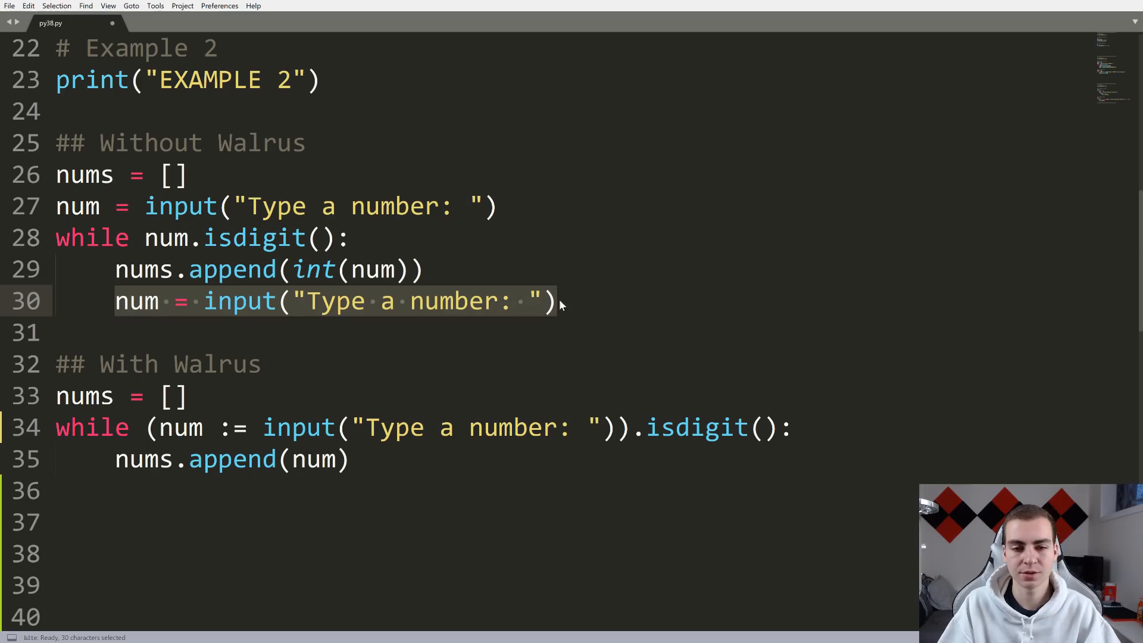
{"action": "left_click", "coordinate": [555, 301]}
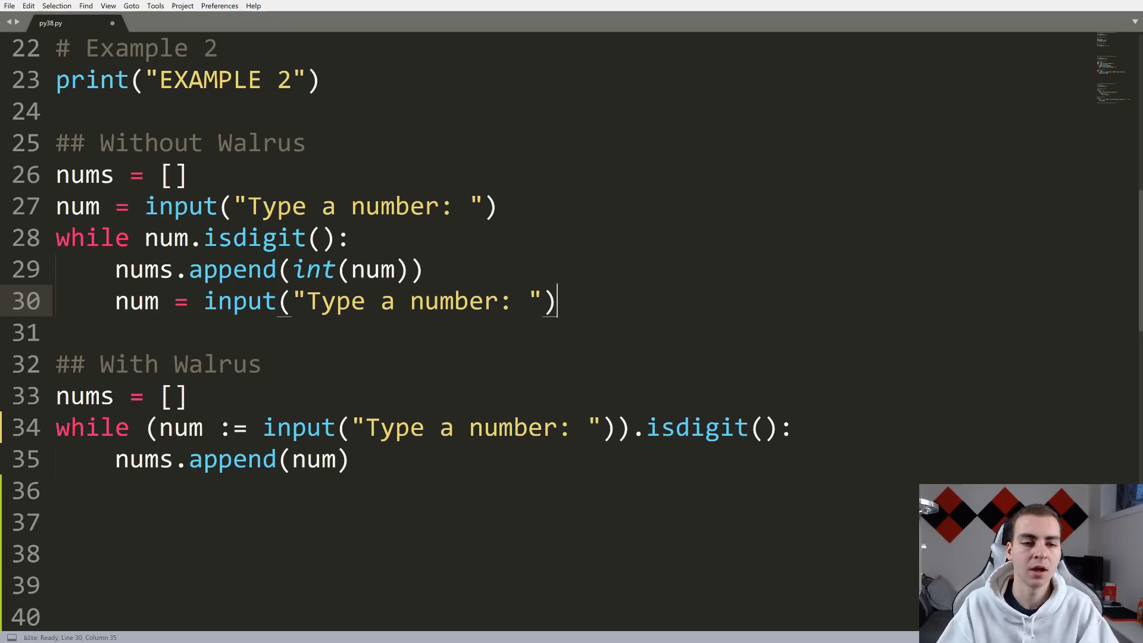
{"action": "left_click_drag", "start_coordinate": [56, 396], "coordinate": [349, 458]}
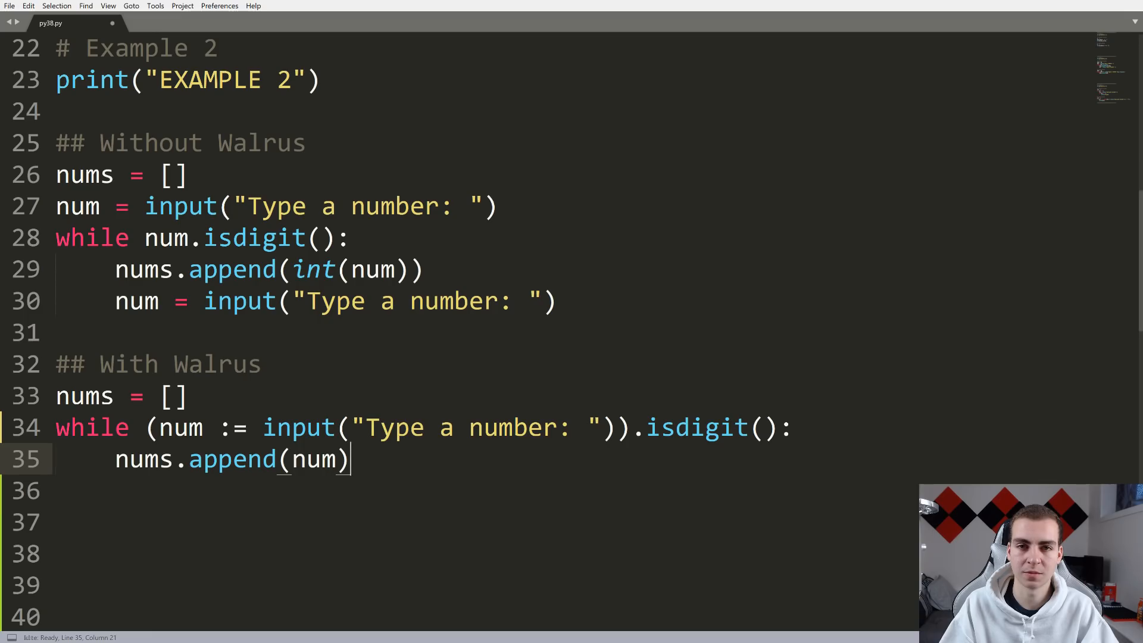
{"action": "left_click_drag", "start_coordinate": [54, 237], "coordinate": [554, 301]}
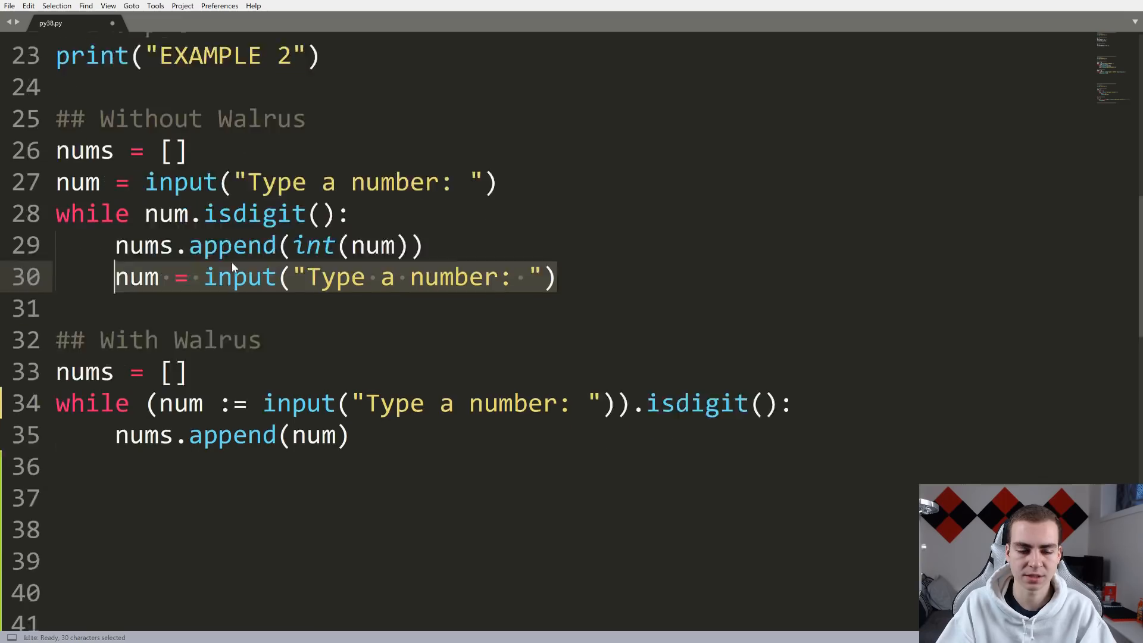
{"action": "scroll", "scroll_direction": "down", "scroll_amount": 3}
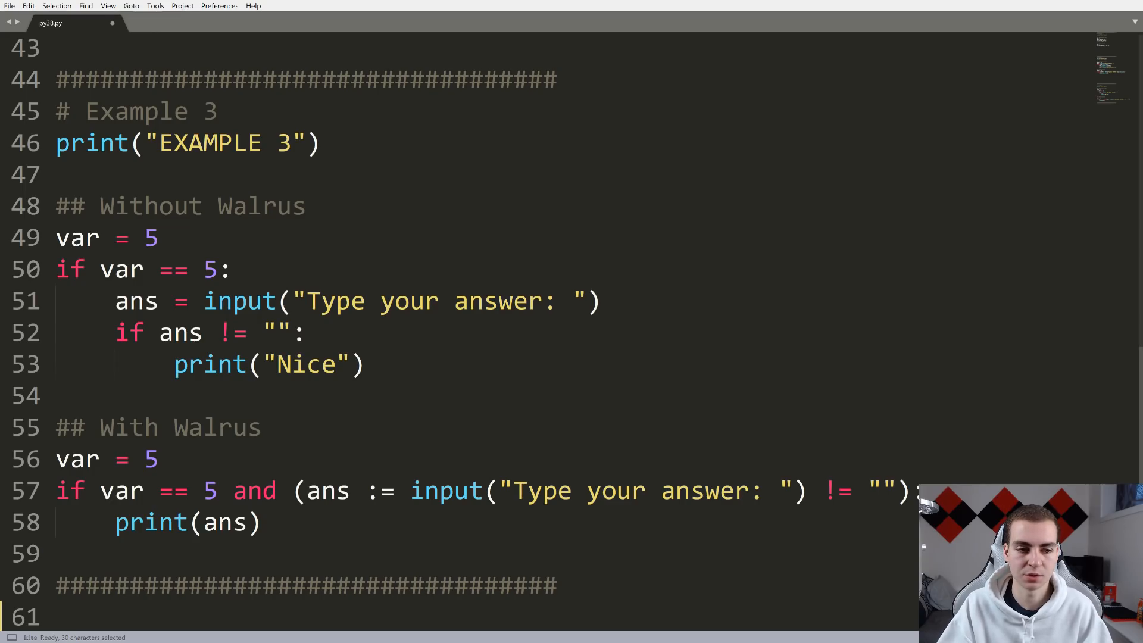
{"action": "left_click_drag", "start_coordinate": [54, 237], "coordinate": [362, 364]}
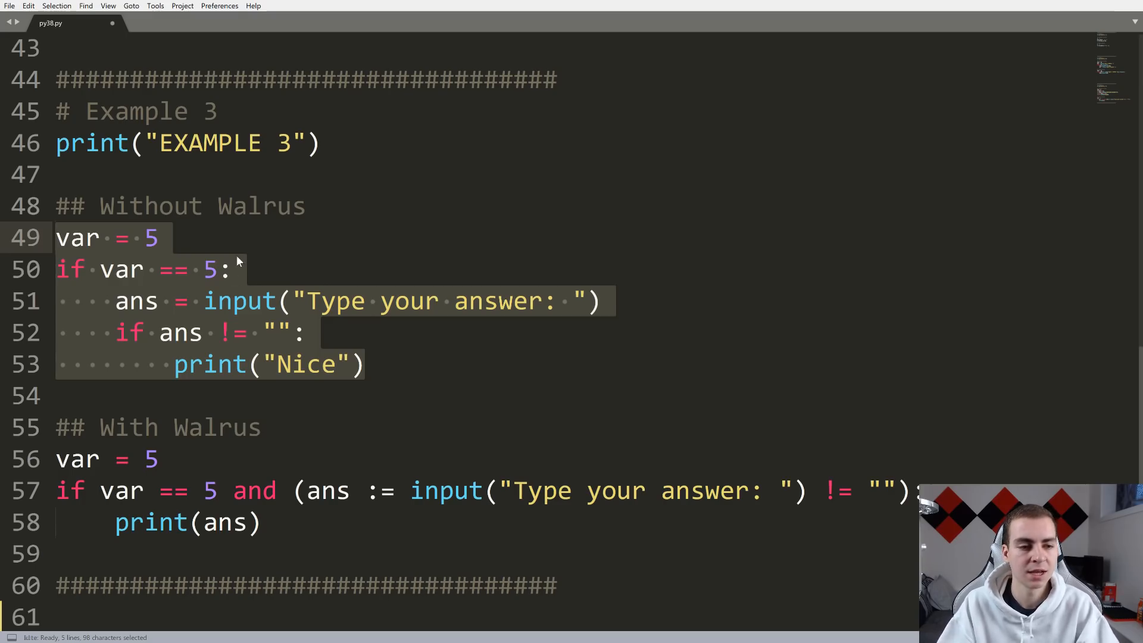
{"action": "left_click", "coordinate": [54, 238]}
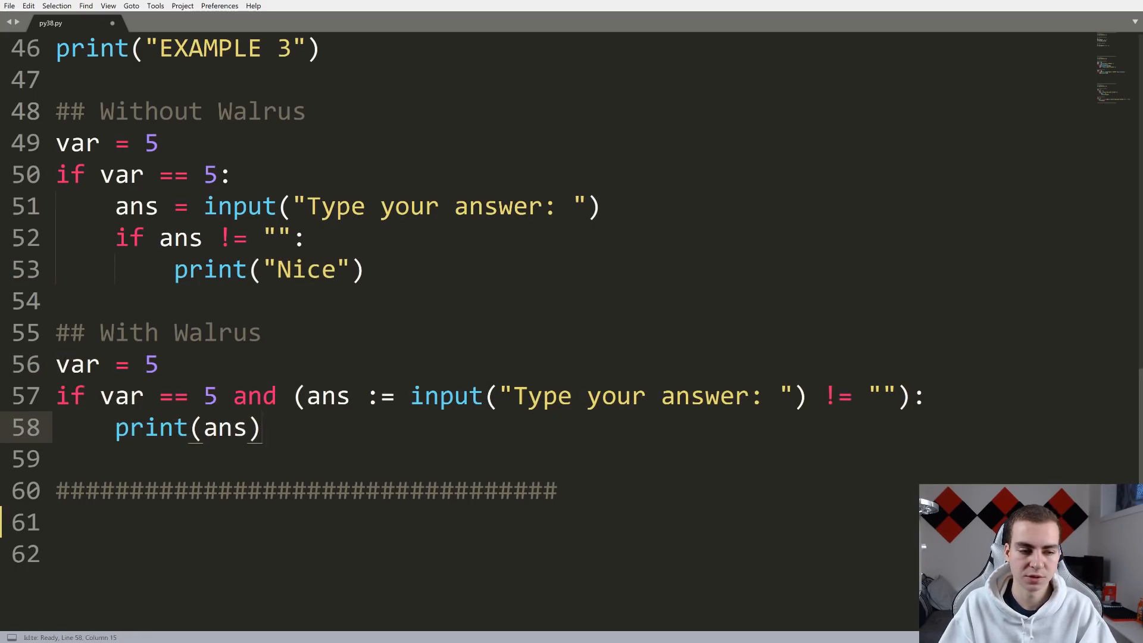
{"action": "left_click_drag", "start_coordinate": [101, 396], "coordinate": [216, 396]}
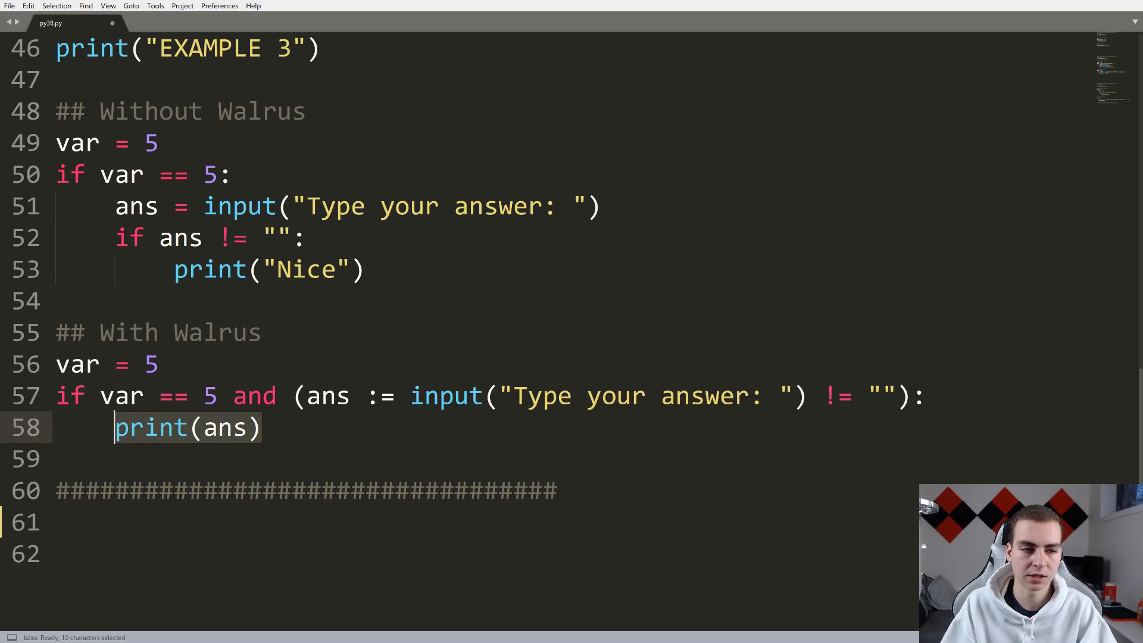
{"action": "left_click", "coordinate": [353, 269]}
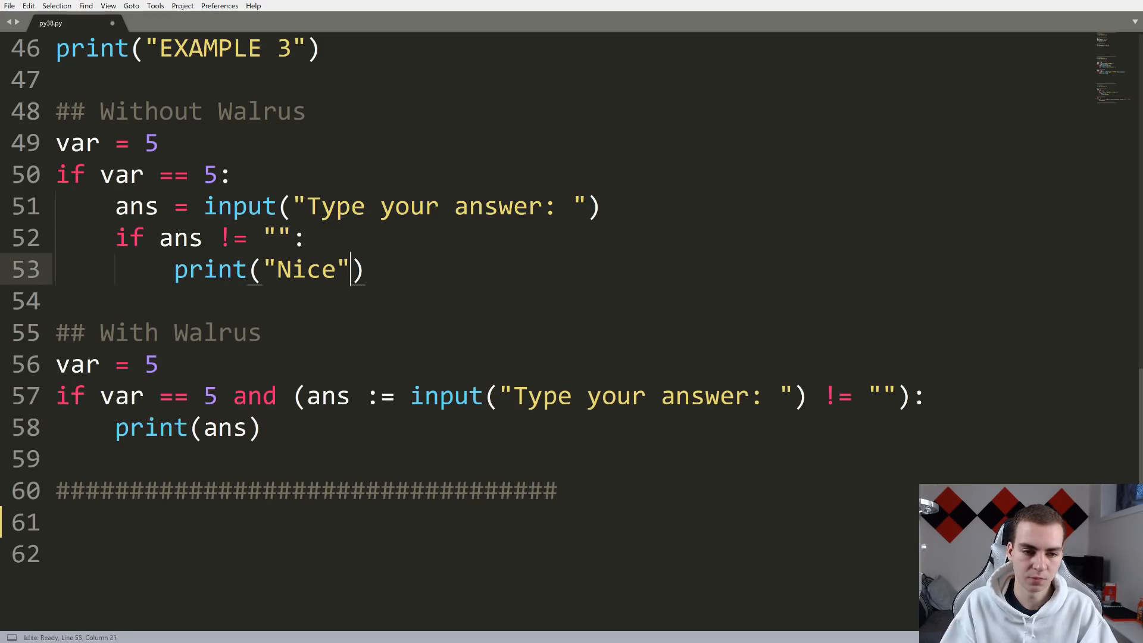
{"action": "type", "text": "ans"}
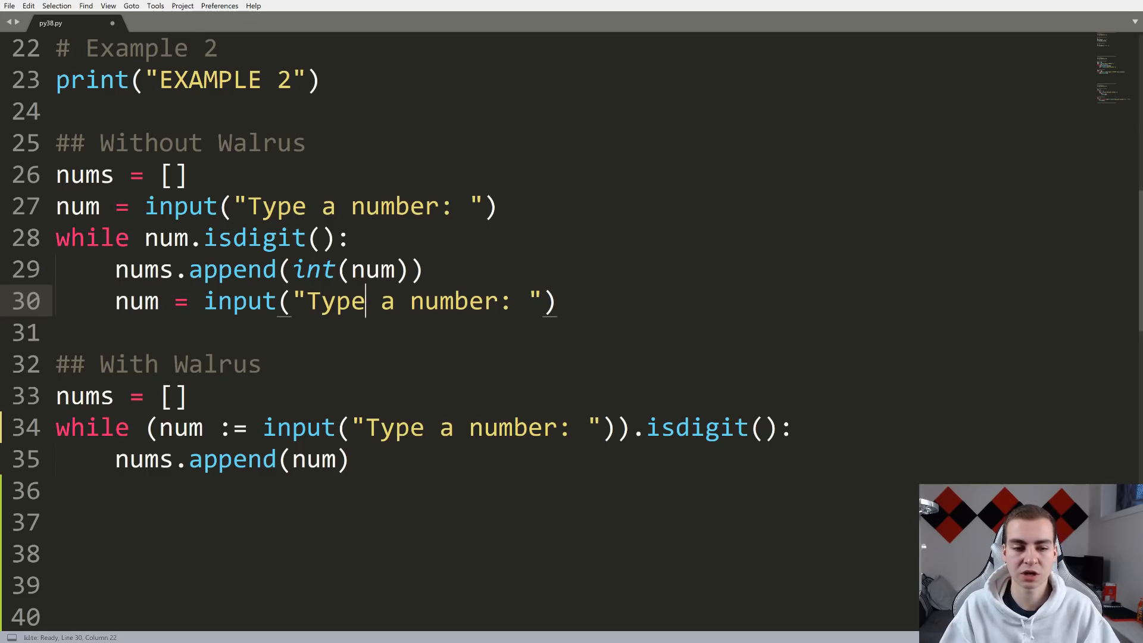
{"action": "double_click", "coordinate": [180, 427]}
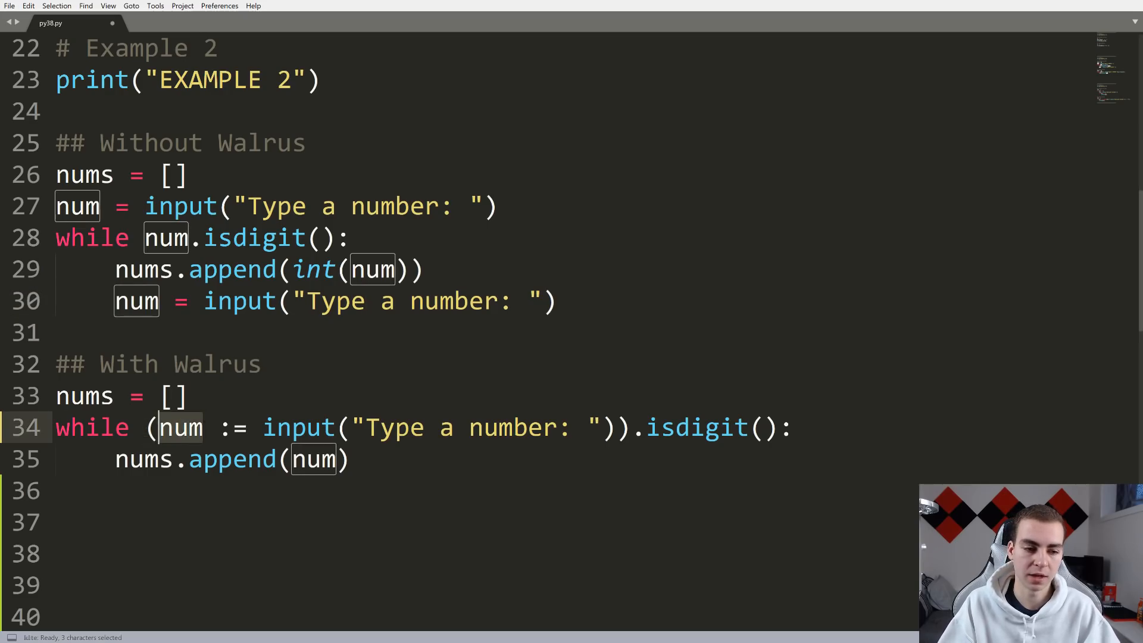
{"action": "scroll", "scroll_direction": "down", "scroll_amount": 3}
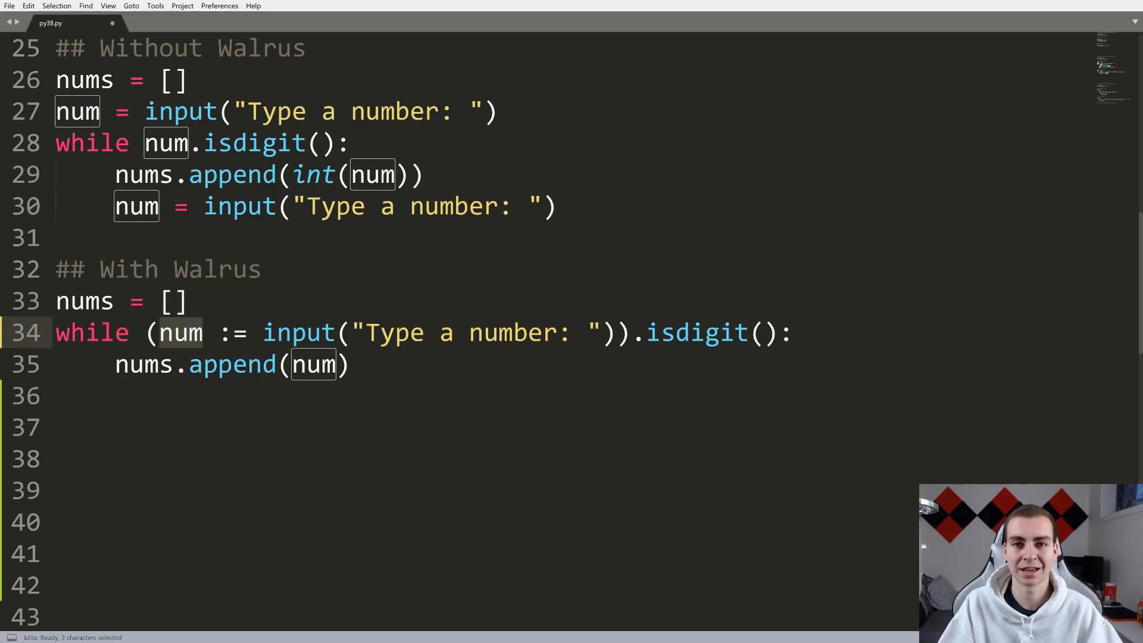